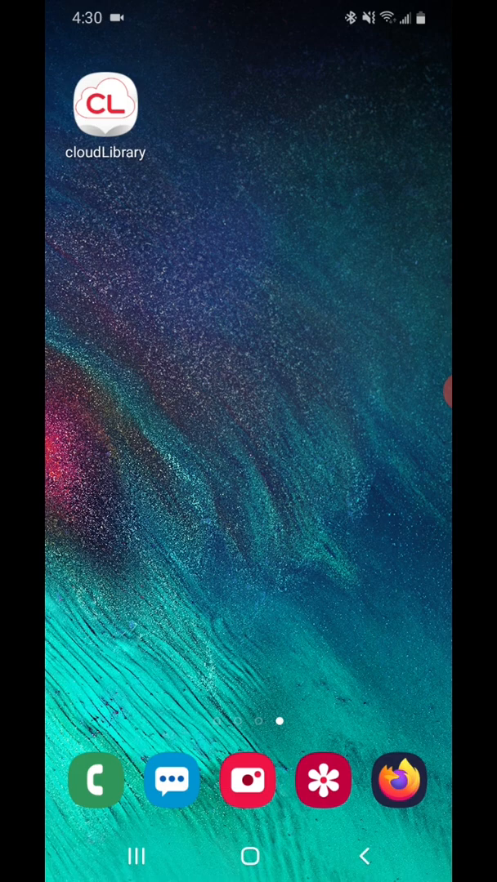
# - Launch cloudLibrary and get past the welcome screen to the library setup step
pyautogui.click(105, 104)
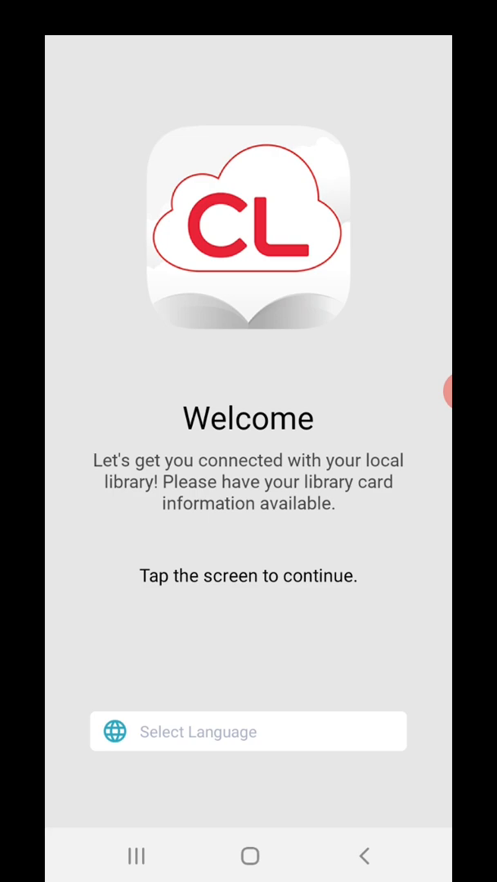
pyautogui.click(248, 572)
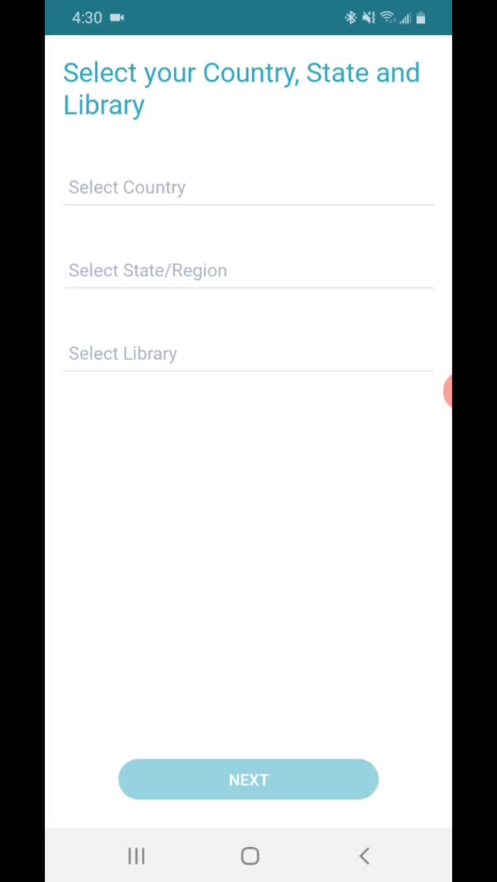
# - Choose United States, Texas, and Cozby Library and Community Commons, then continue
pyautogui.click(247, 187)
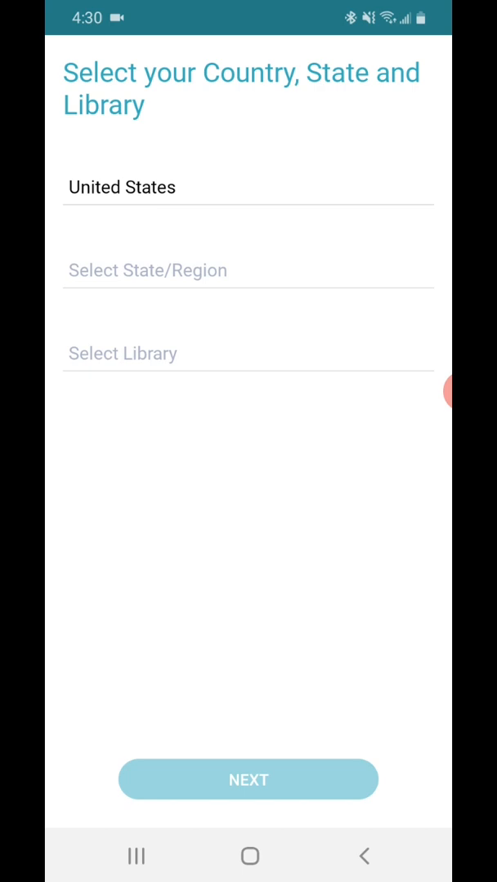
pyautogui.click(249, 271)
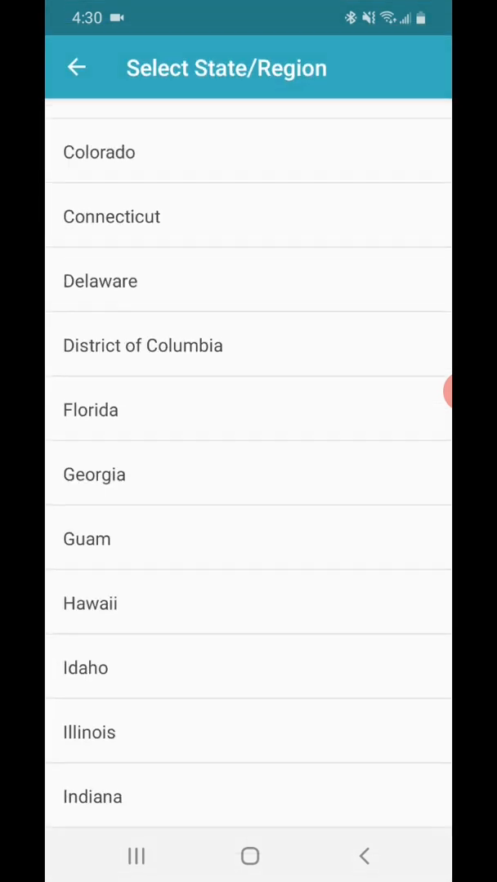
pyautogui.scroll(-3)
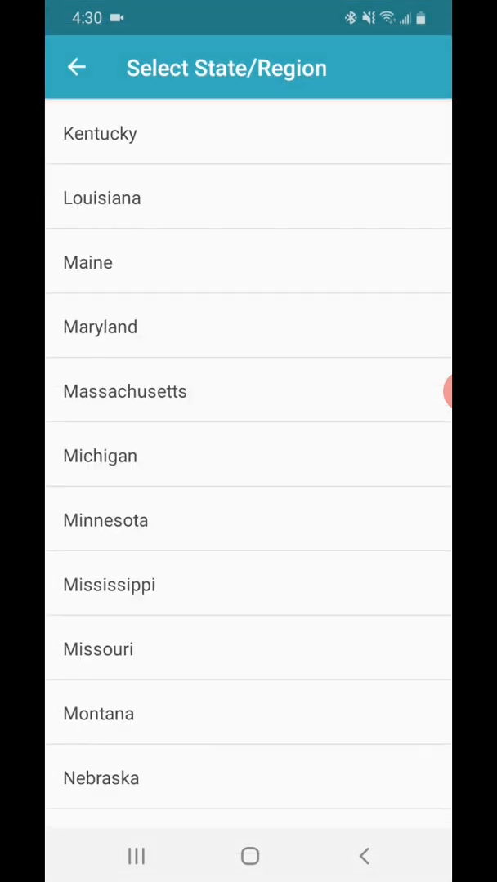
pyautogui.scroll(-3)
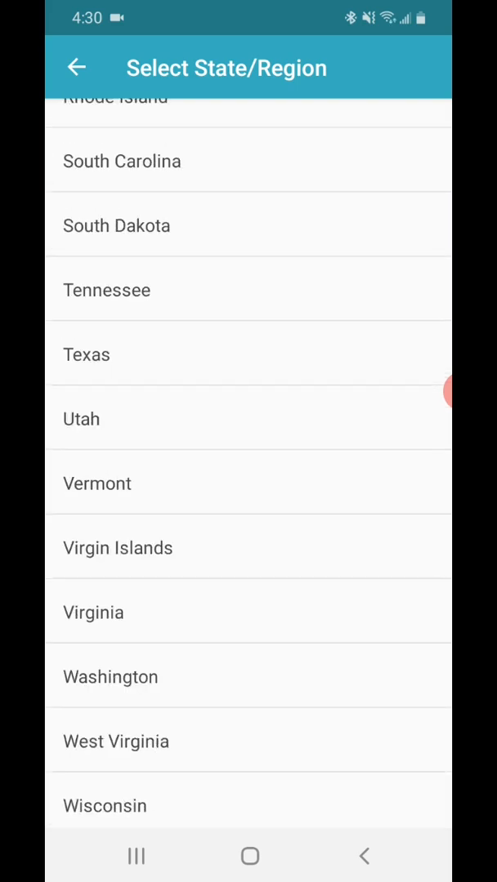
pyautogui.click(86, 354)
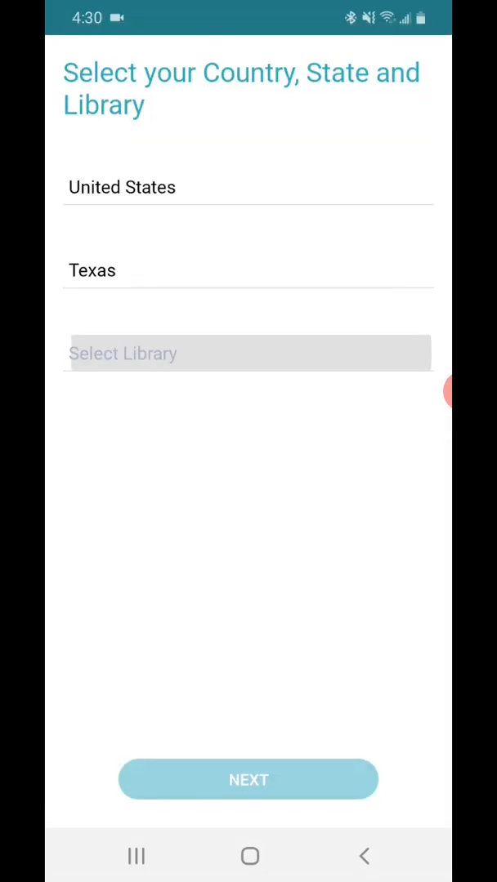
pyautogui.click(247, 353)
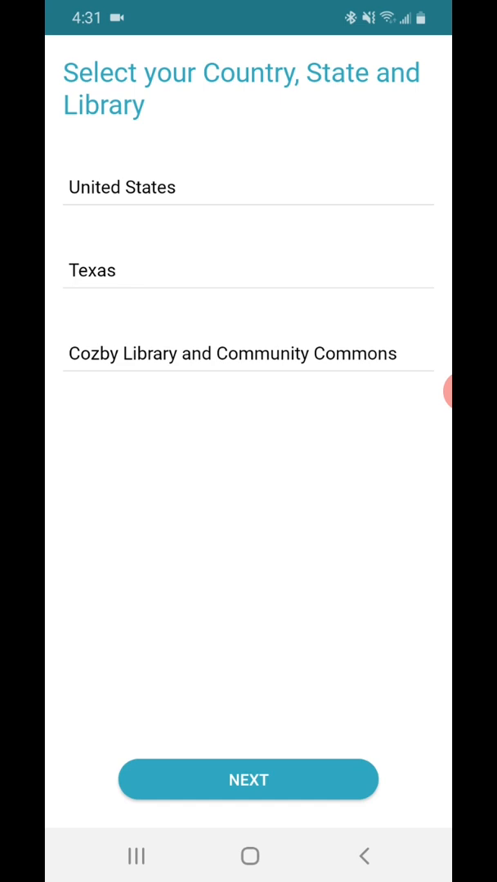
pyautogui.click(248, 779)
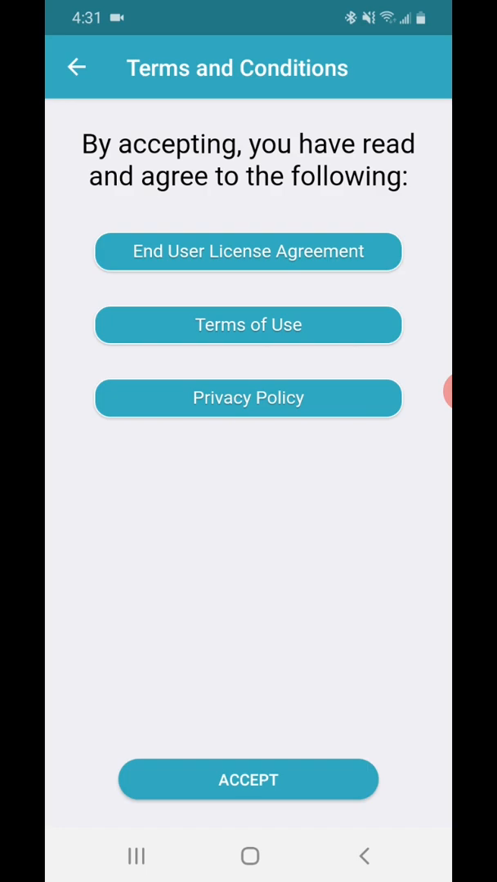
# - Accept cloudLibrary's terms and conditions to begin the introductory tour
pyautogui.click(248, 779)
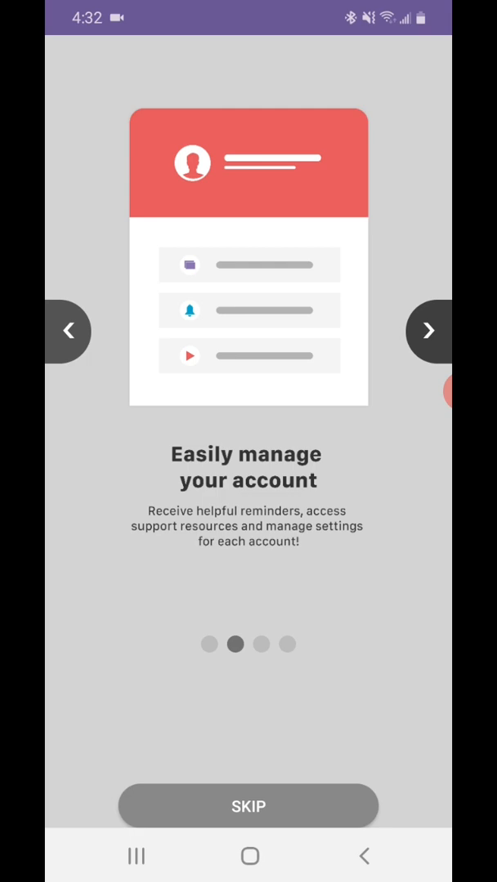
# - Page through the tour to its final page and dismiss the Application Tour notice
pyautogui.click(428, 331)
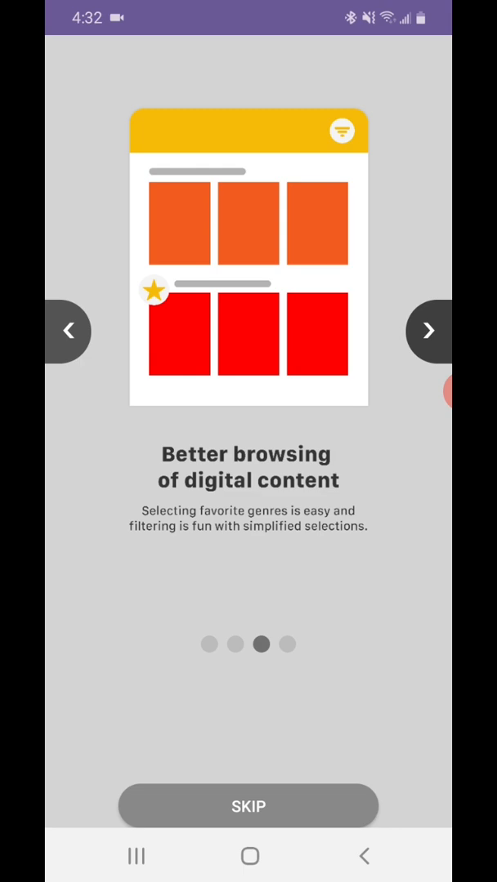
pyautogui.click(428, 331)
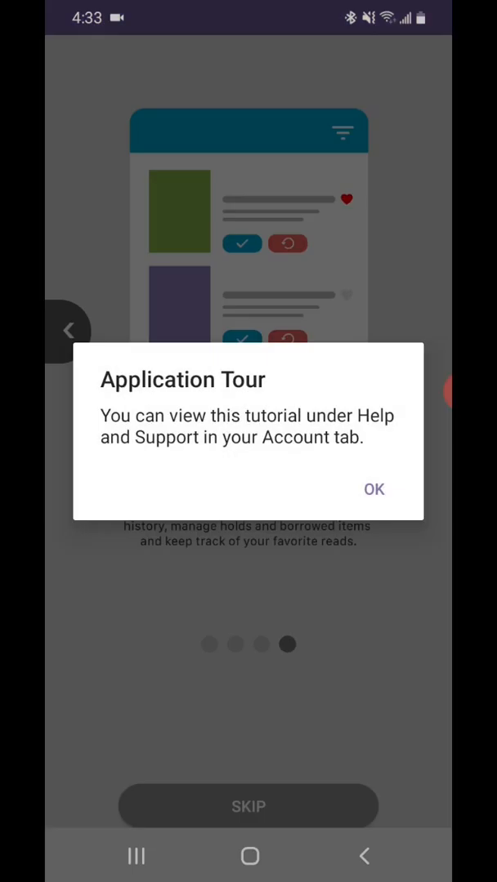
pyautogui.click(373, 488)
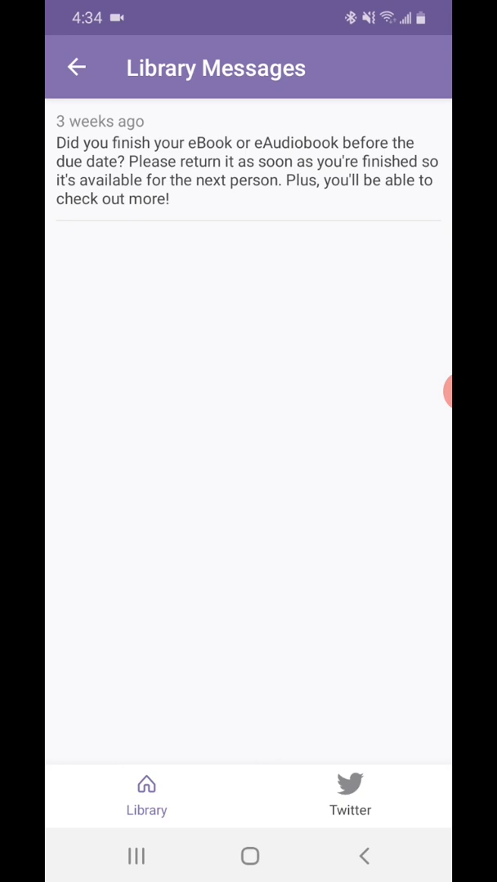
# - Leave Library Messages for Home and browse the Search tab's Staff Picks catalogue
pyautogui.click(75, 68)
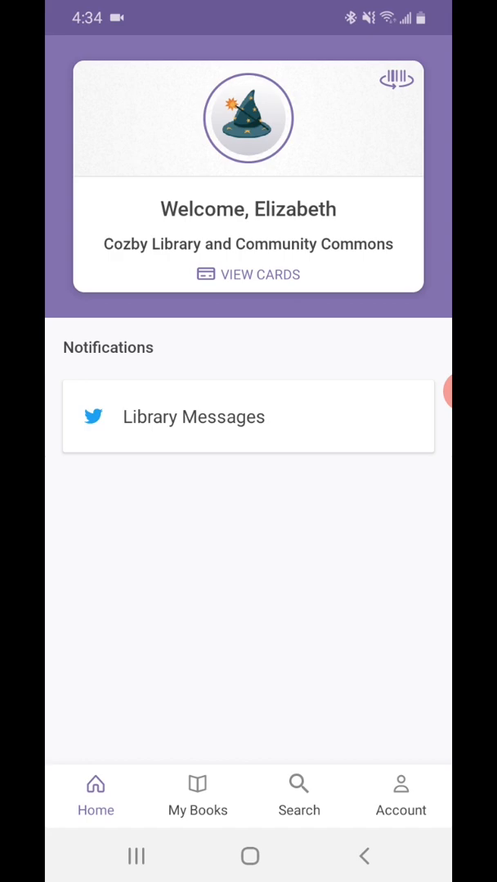
pyautogui.click(299, 793)
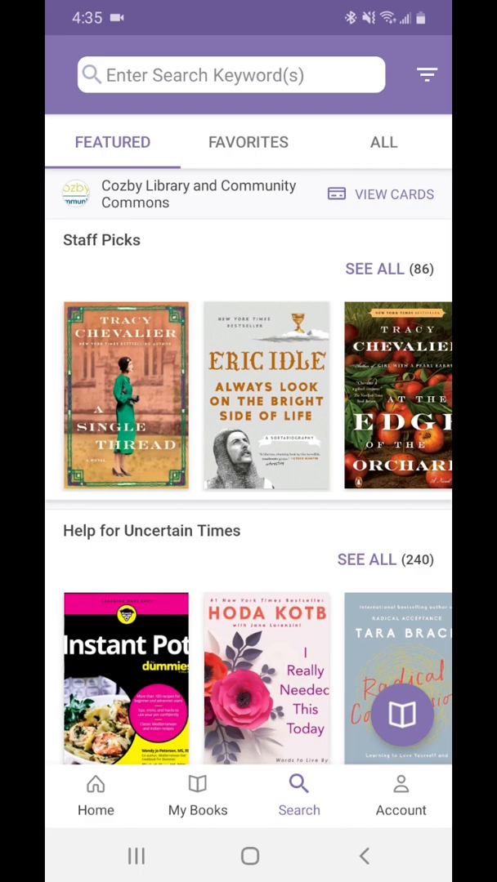
pyautogui.scroll(3)
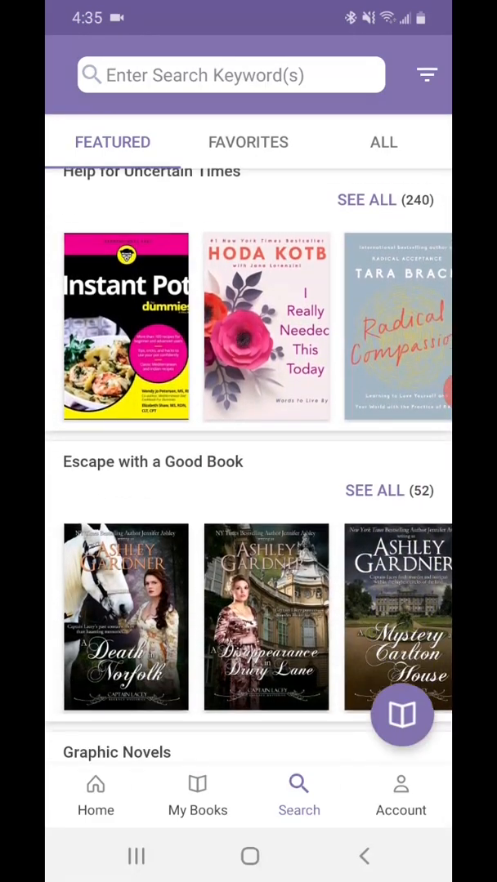
pyautogui.scroll(-3)
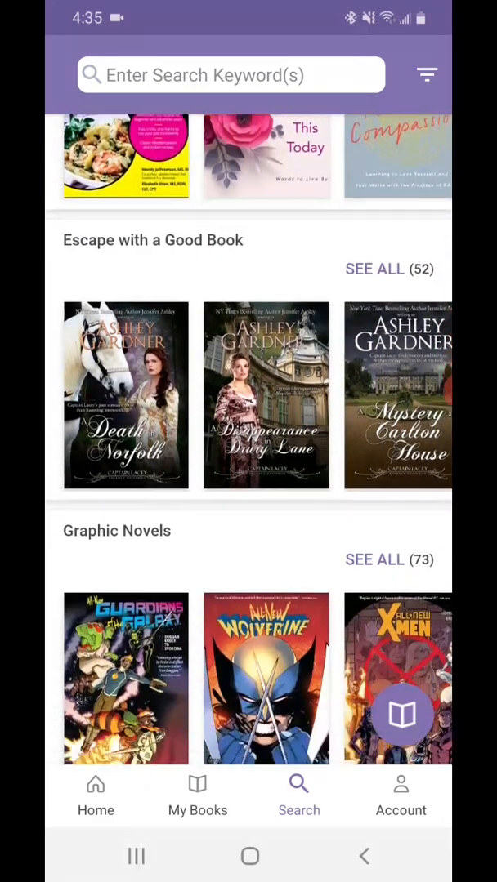
pyautogui.scroll(-3)
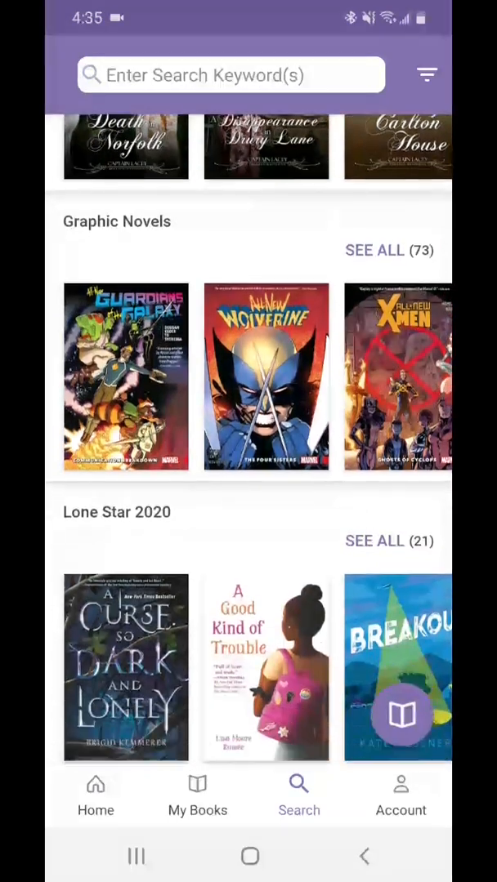
pyautogui.scroll(-3)
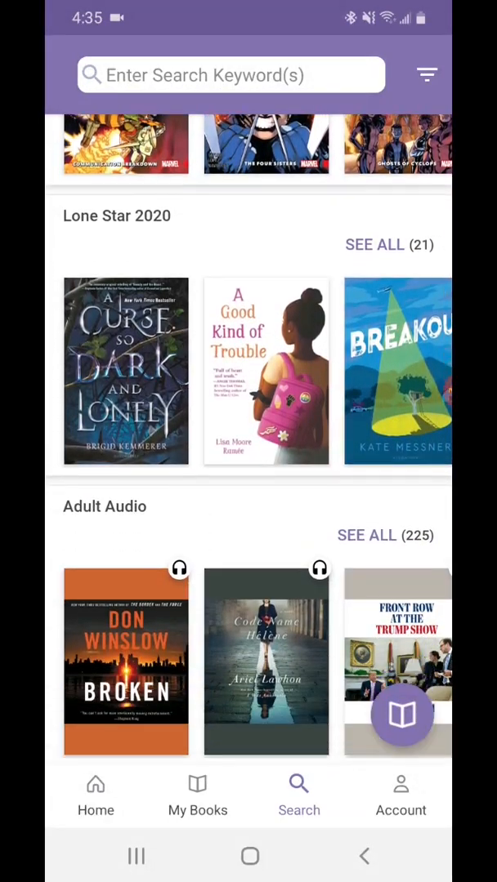
pyautogui.scroll(-3)
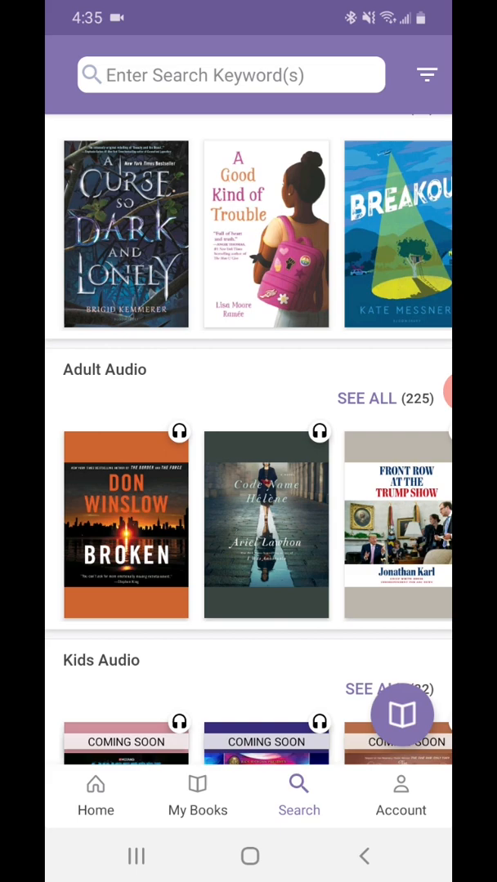
pyautogui.scroll(-3)
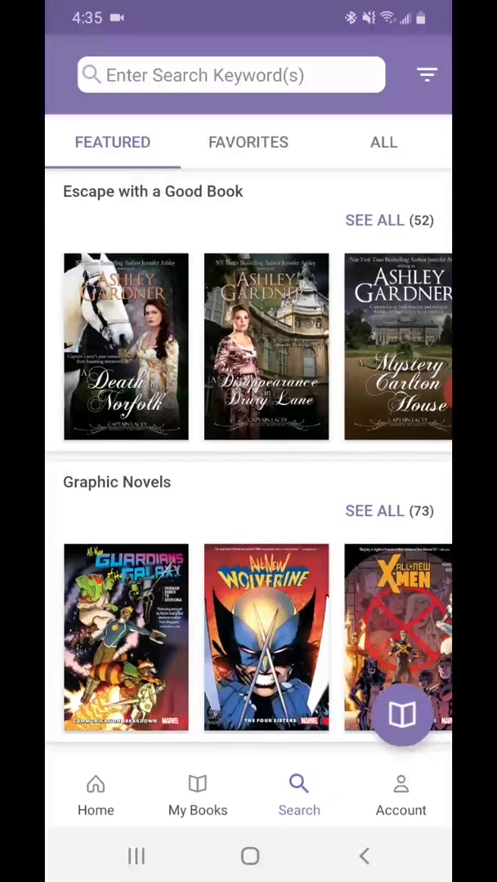
pyautogui.scroll(-3)
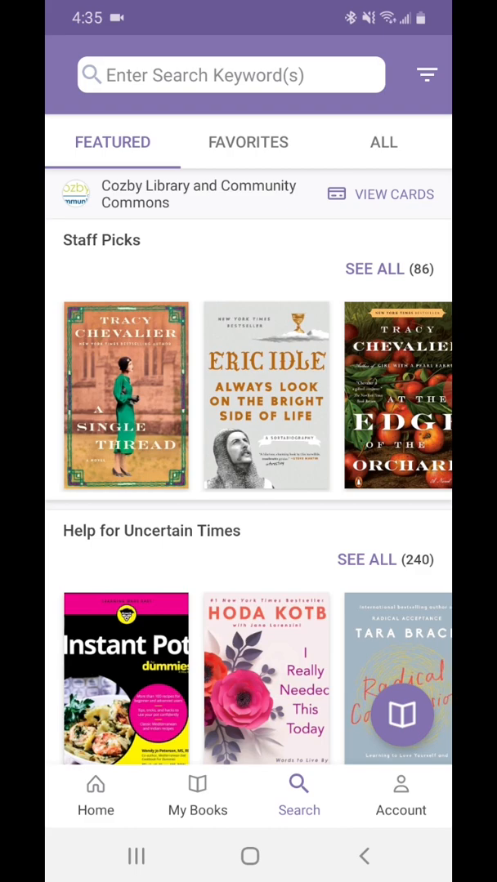
pyautogui.scroll(-3)
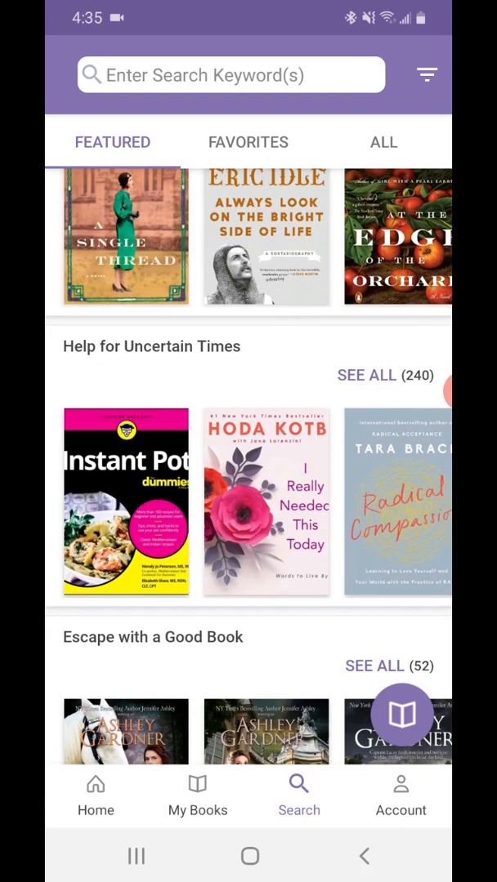
pyautogui.scroll(-3)
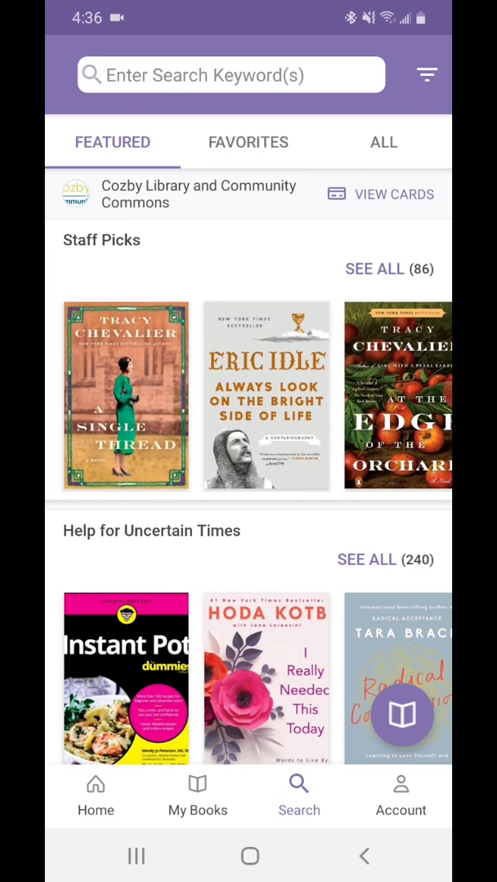
# - Borrow Tracy Chevalier's A Single Thread from Staff Picks and return to the catalogue
pyautogui.click(124, 397)
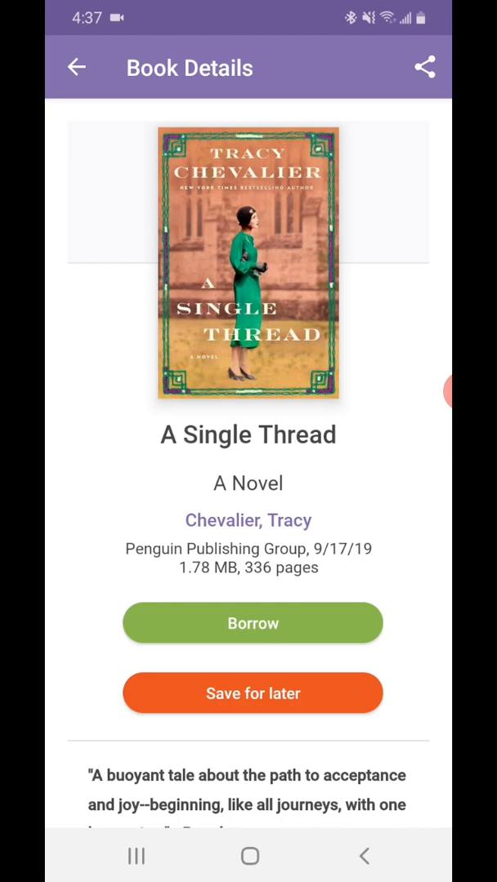
pyautogui.scroll(-3)
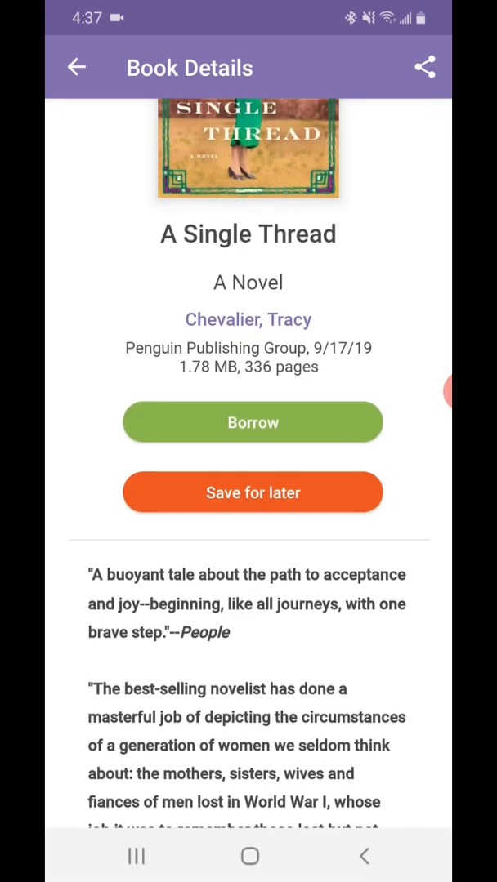
pyautogui.scroll(-3)
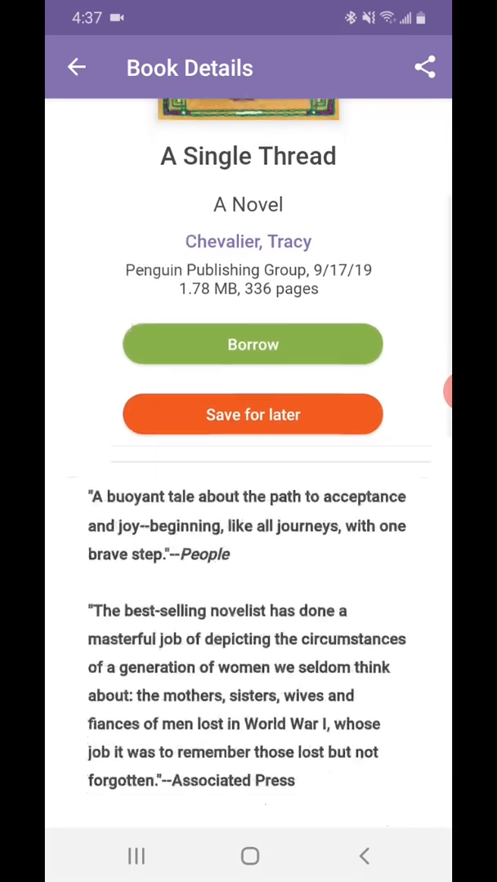
pyautogui.scroll(-3)
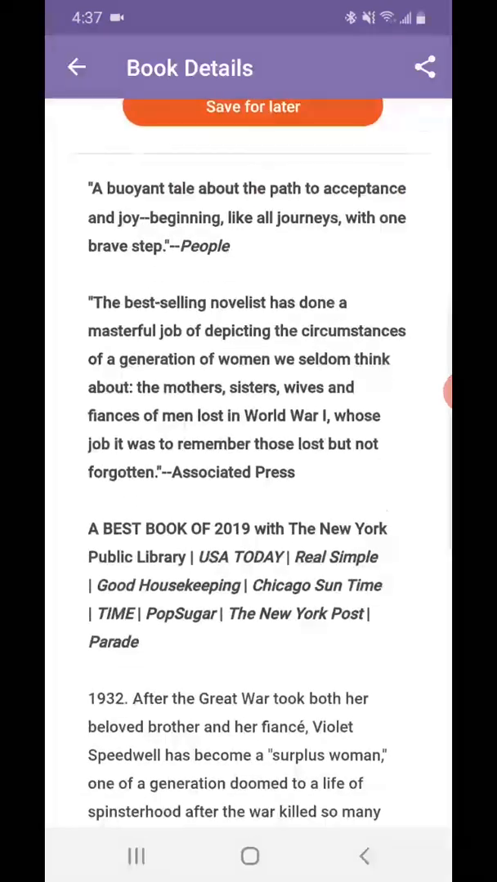
pyautogui.scroll(-3)
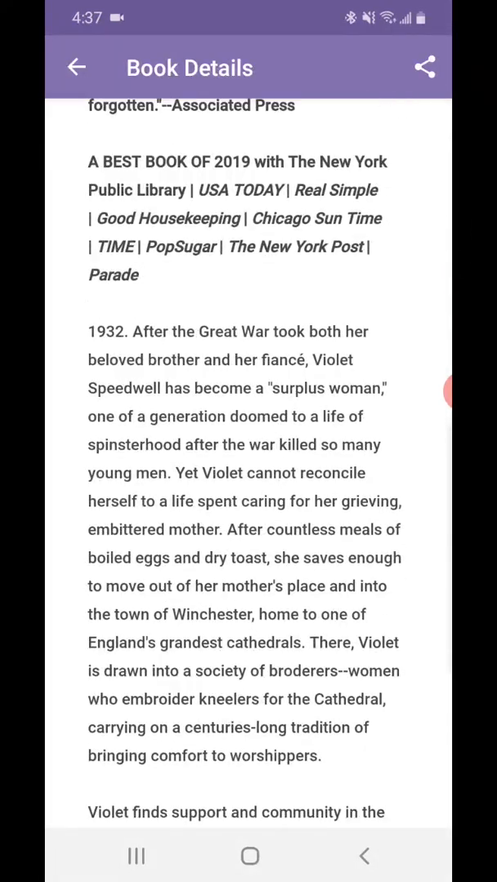
pyautogui.scroll(-3)
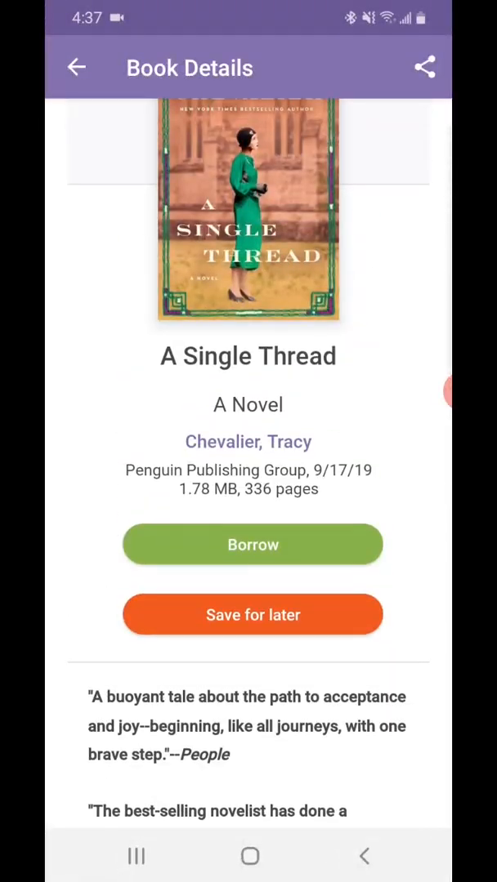
pyautogui.click(252, 544)
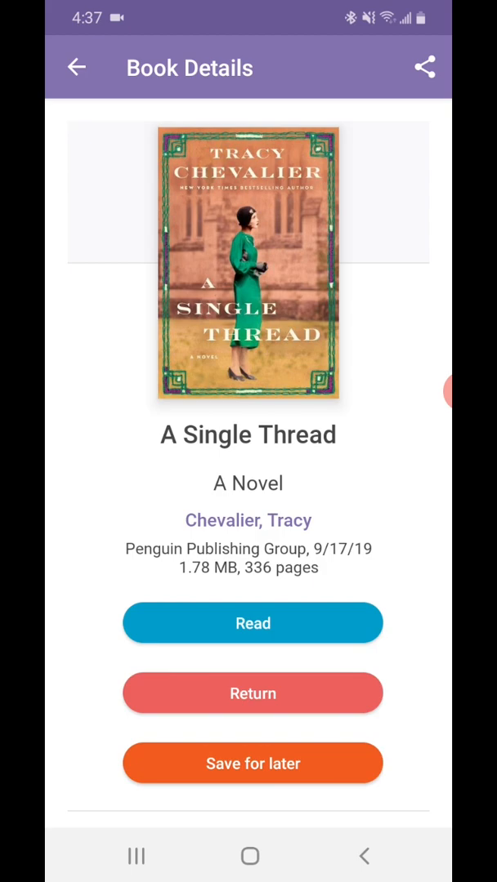
pyautogui.click(77, 67)
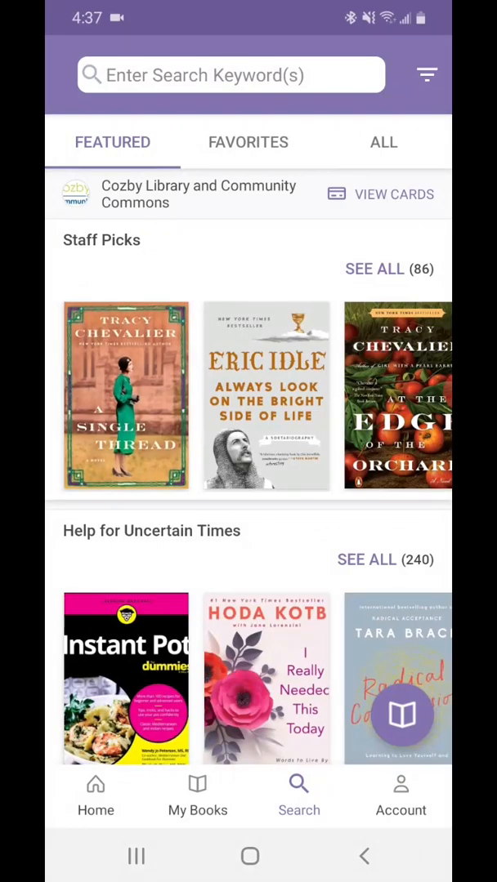
# - Save Eric Idle's Always Look on the Bright Side of Life for later, then view current loans
pyautogui.click(264, 396)
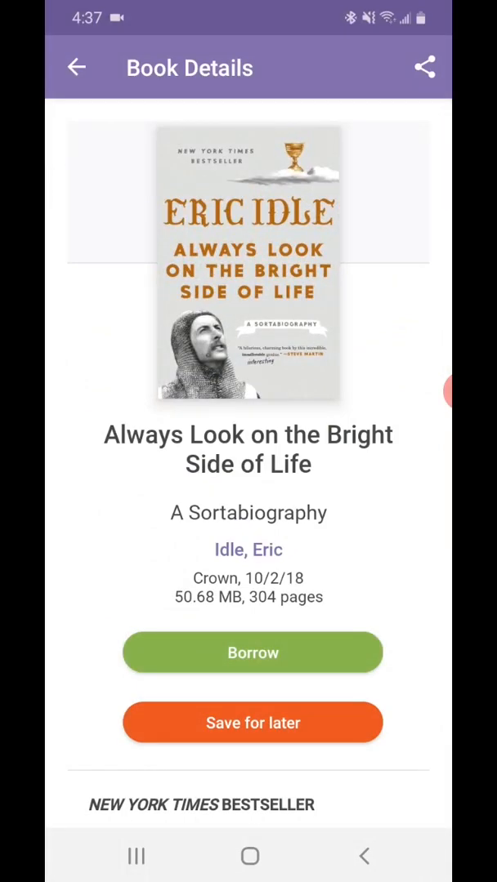
pyautogui.click(252, 722)
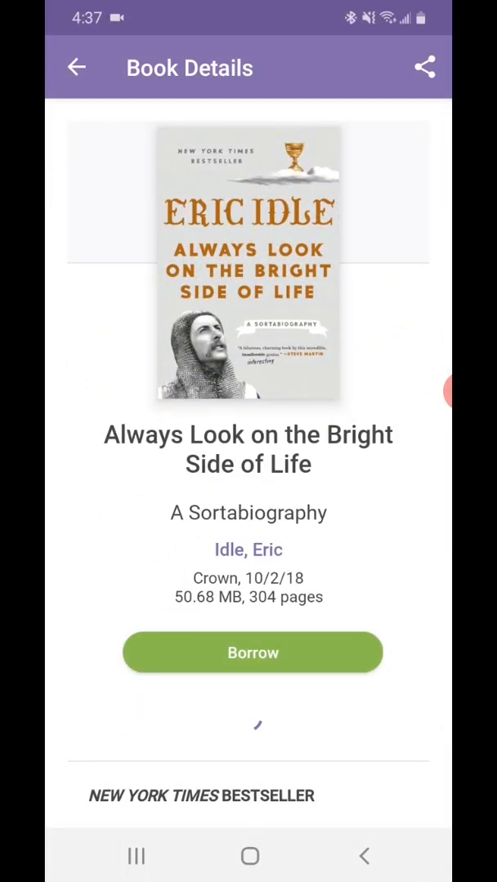
pyautogui.click(253, 652)
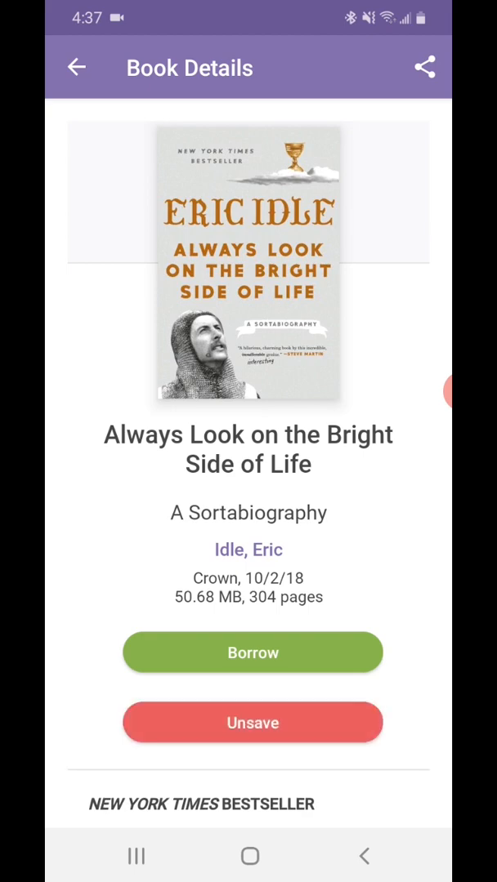
pyautogui.click(77, 67)
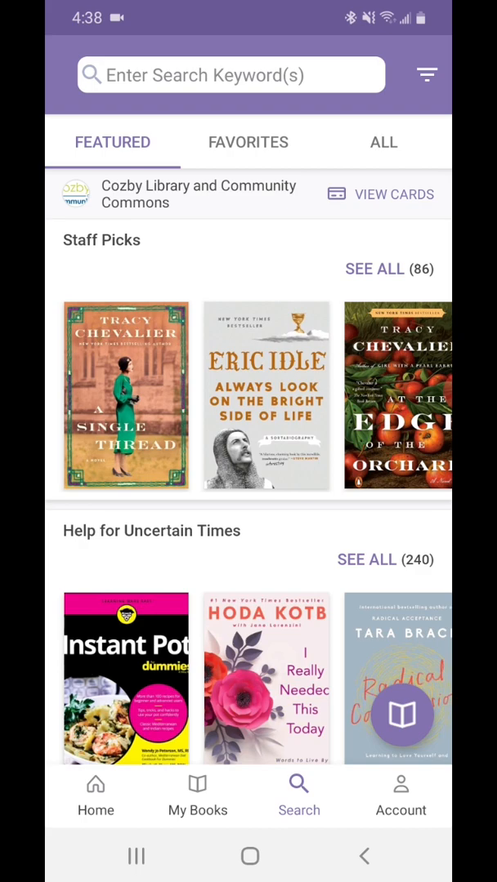
pyautogui.click(197, 796)
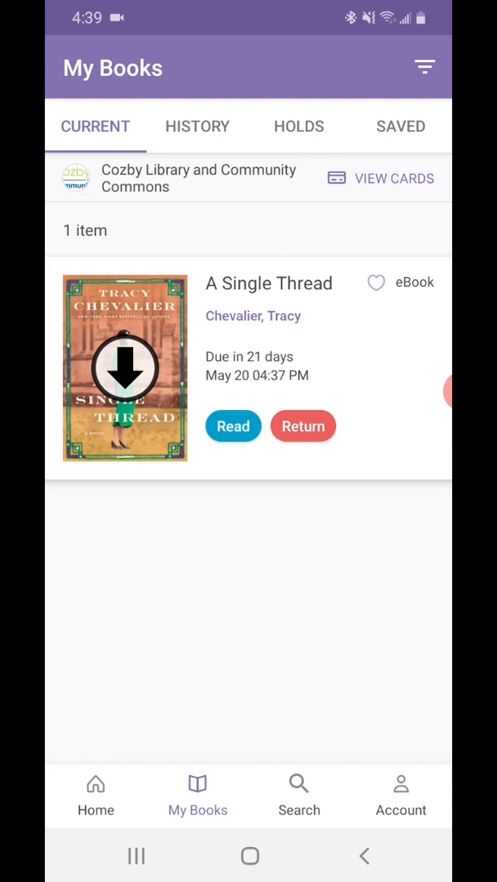
# - Switch to the Saved list showing Always Look on the Bright Side of Life
pyautogui.click(399, 127)
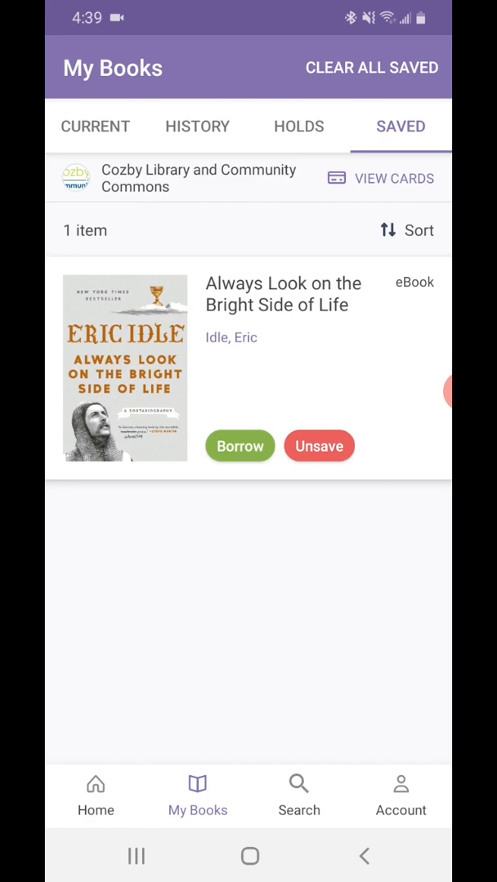
pyautogui.click(196, 127)
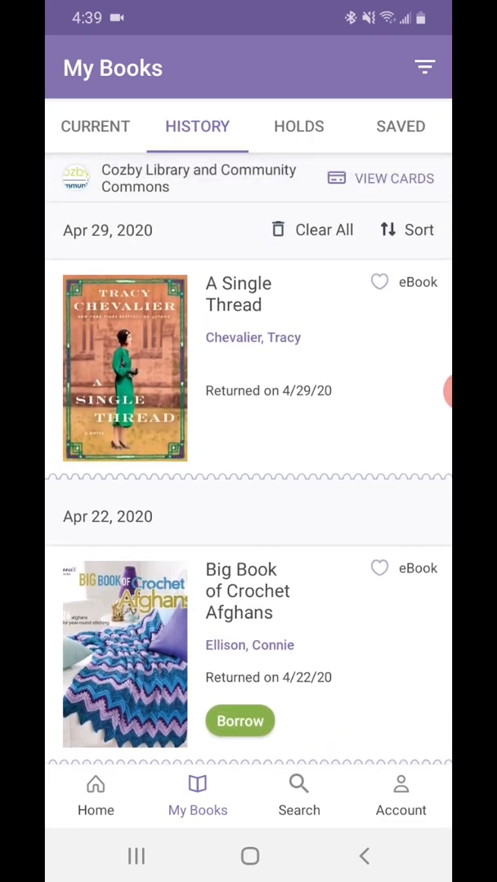
pyautogui.click(95, 127)
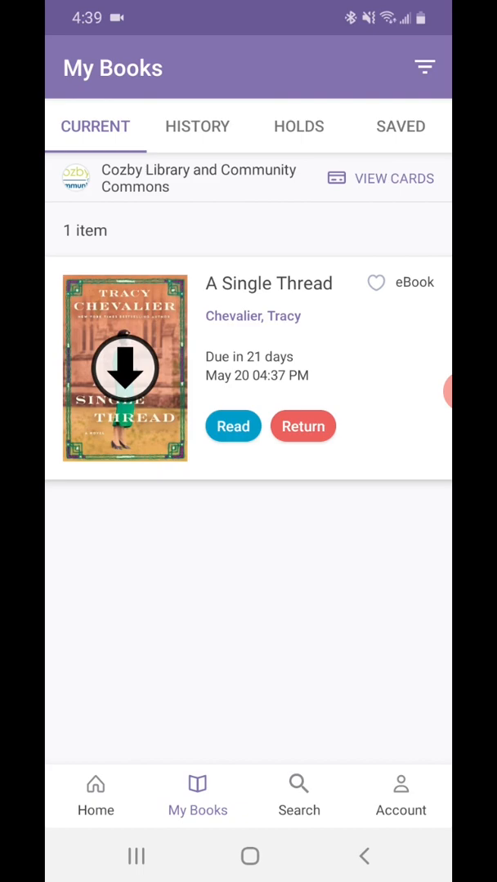
# - Return to Search and scroll past Popular Nonfiction and Fiction to New in Teen
pyautogui.click(299, 795)
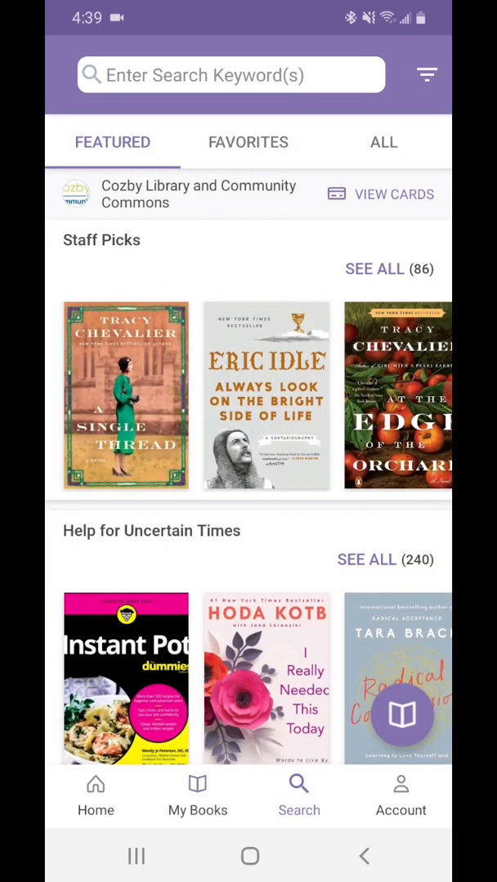
pyautogui.scroll(-3)
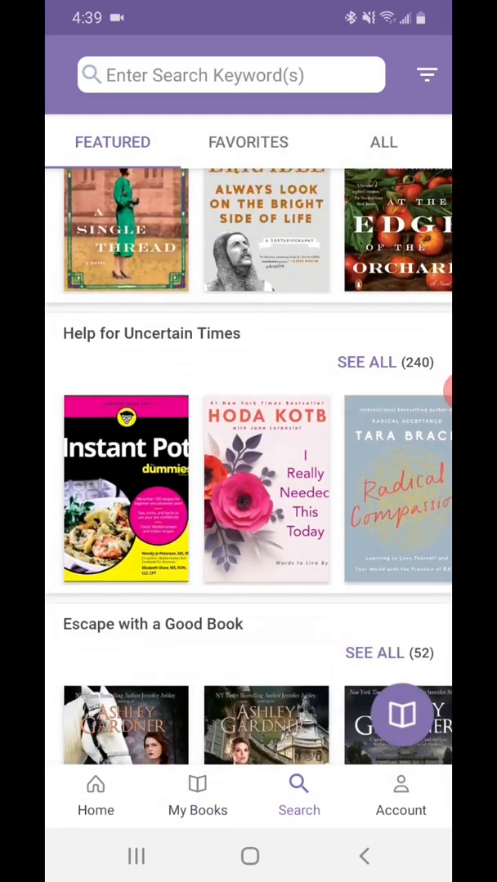
pyautogui.scroll(-3)
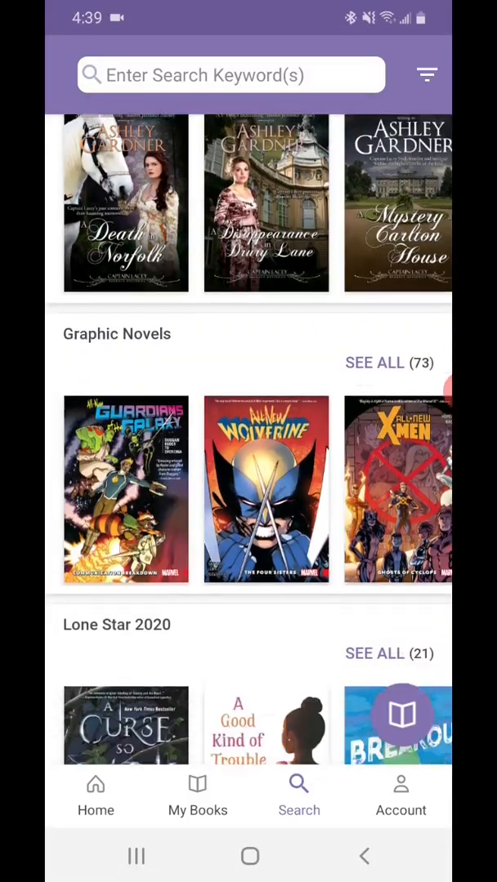
pyautogui.scroll(-3)
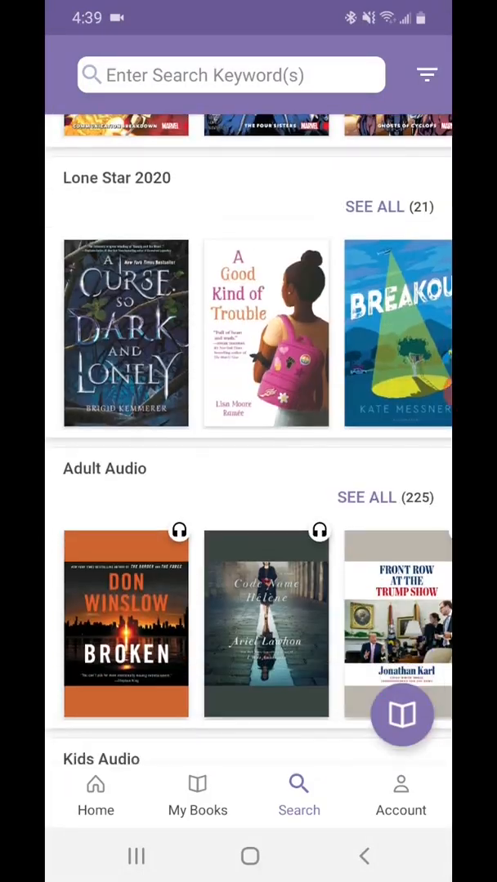
pyautogui.scroll(-3)
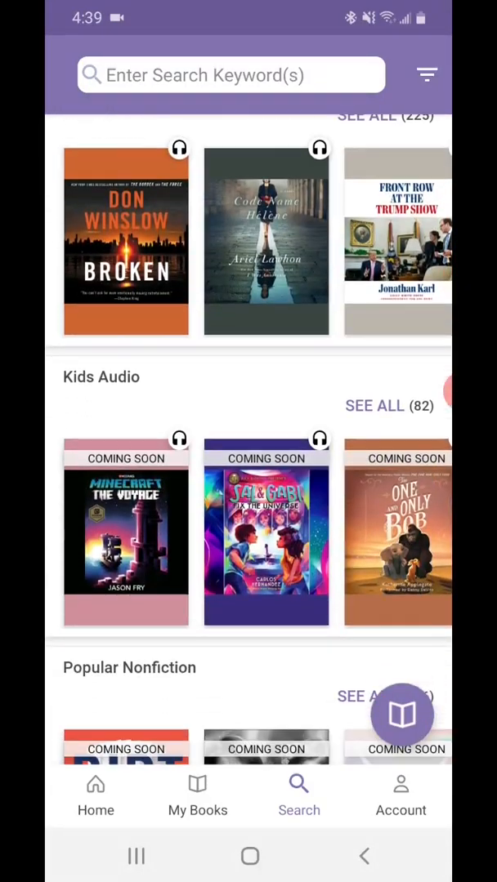
pyautogui.scroll(-3)
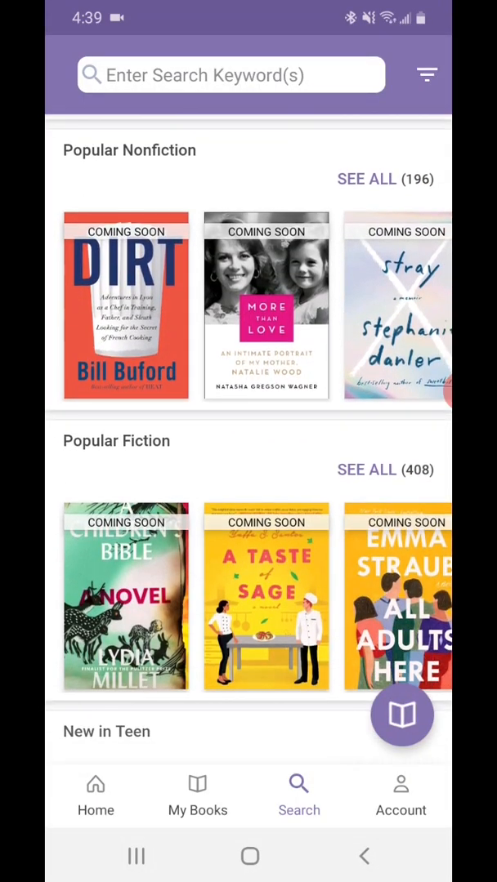
pyautogui.scroll(-3)
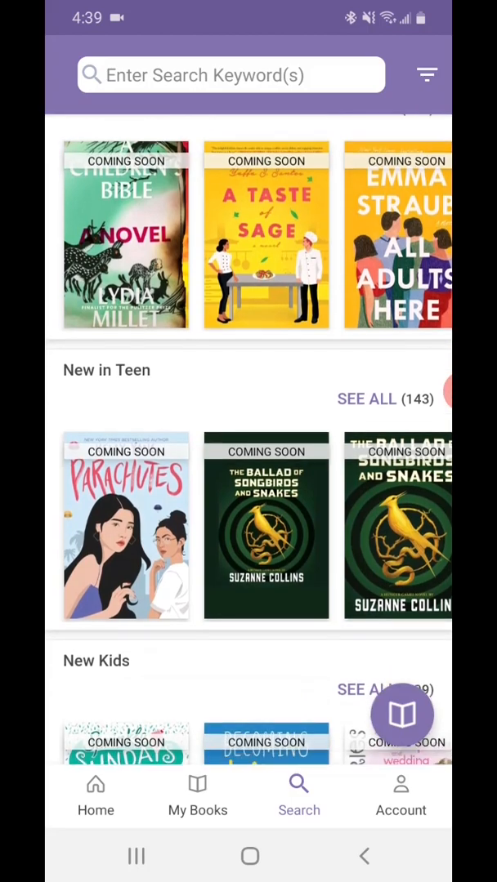
pyautogui.scroll(3)
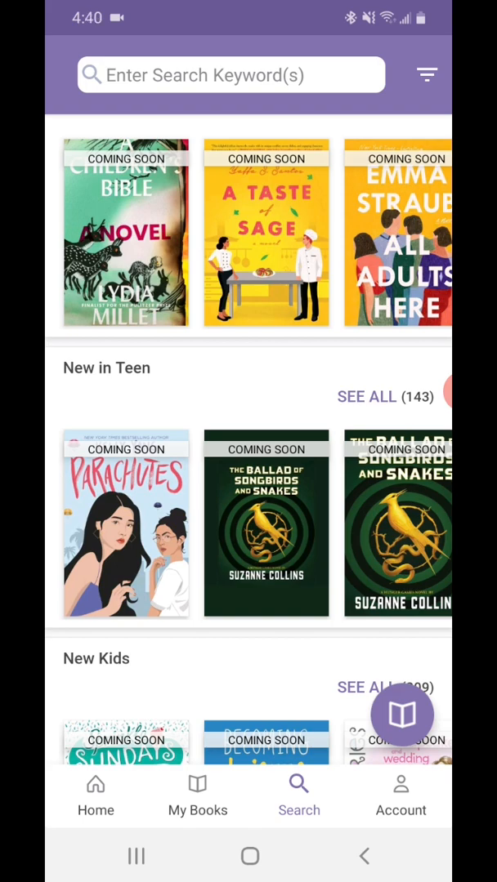
# - Hold Suzanne Collins's The Ballad of Songbirds and Snakes with email notifications turned on
pyautogui.click(266, 522)
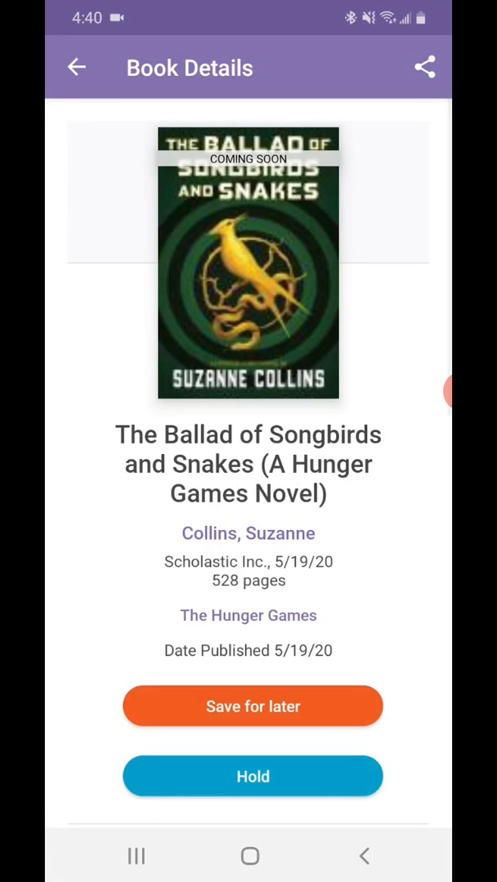
pyautogui.scroll(-3)
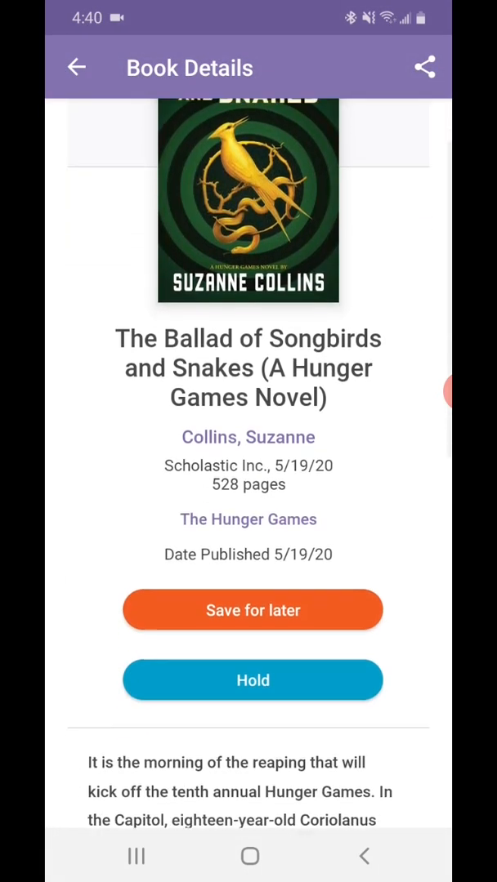
pyautogui.scroll(3)
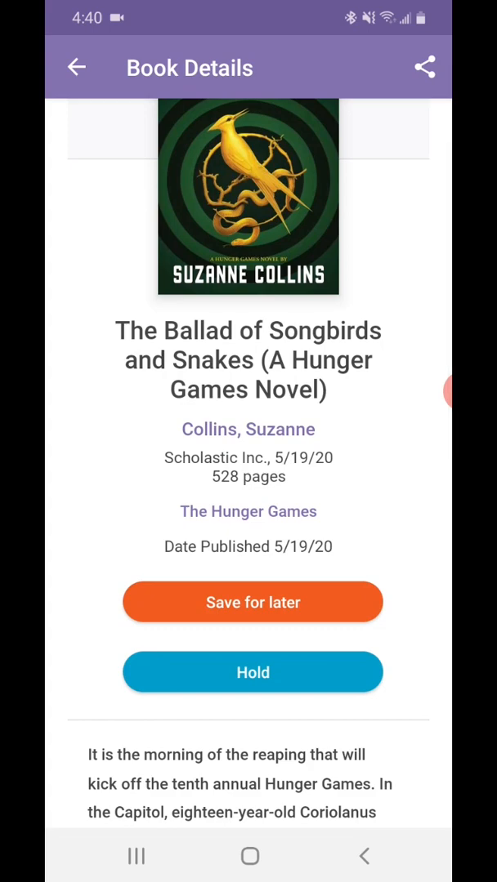
pyautogui.scroll(3)
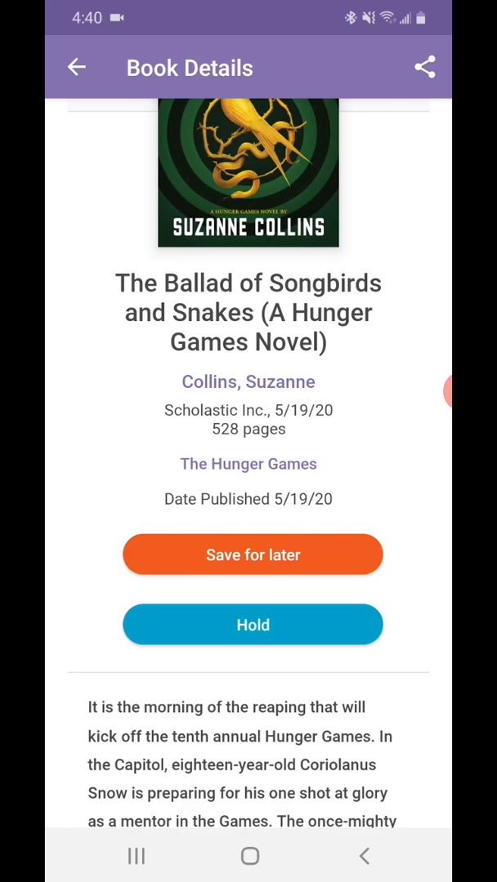
pyautogui.click(253, 624)
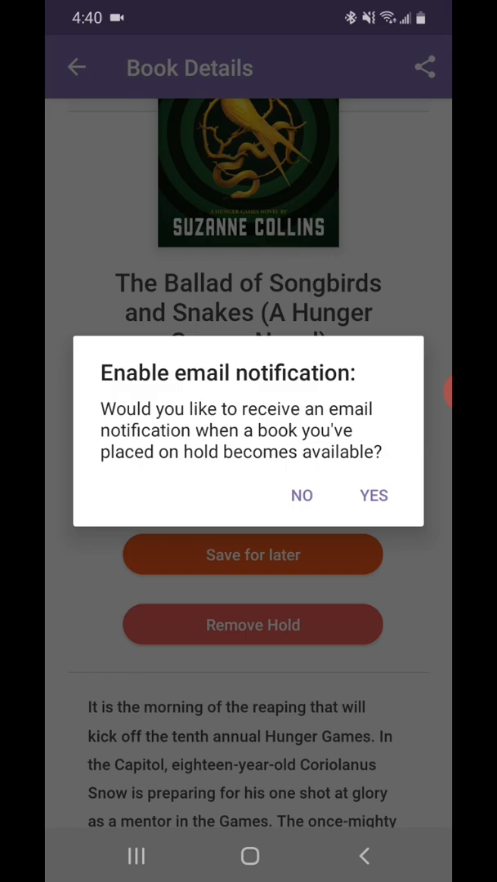
pyautogui.click(373, 496)
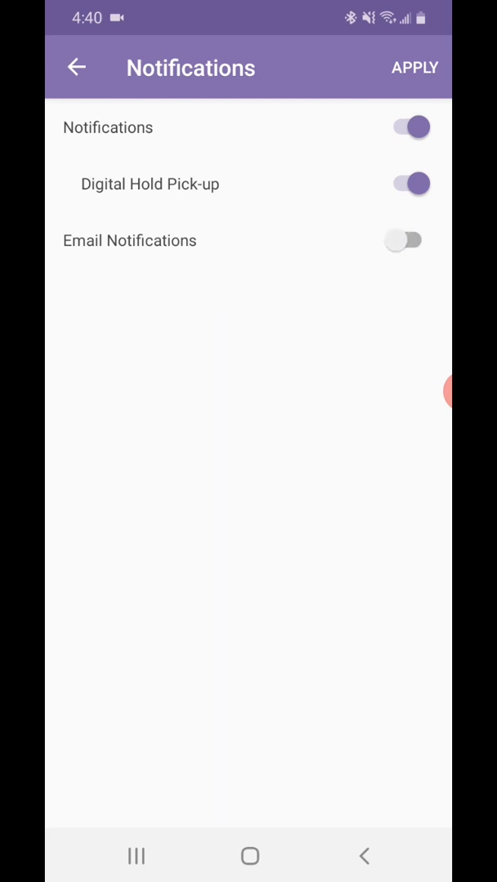
pyautogui.click(408, 240)
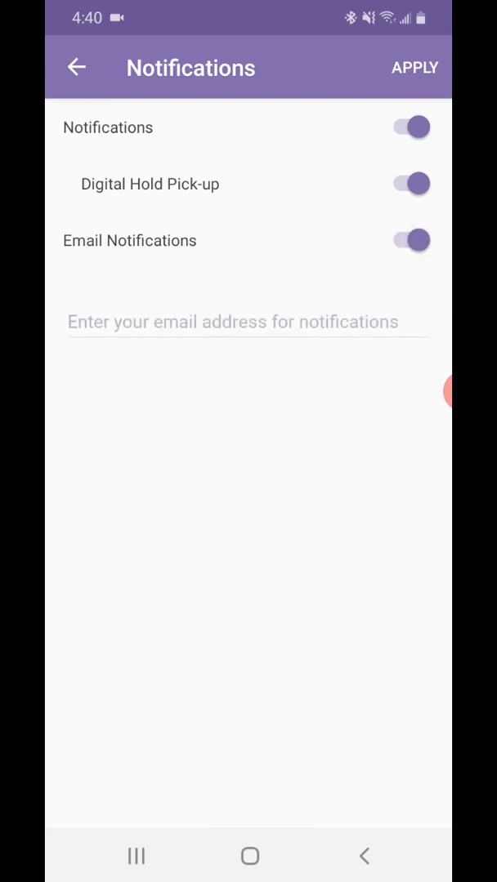
pyautogui.click(245, 321)
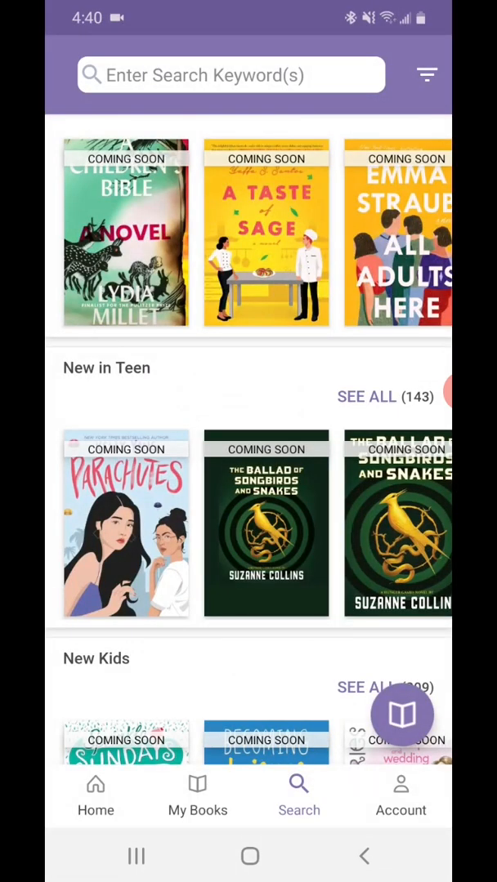
# - Confirm The Ballad of Songbirds and Snakes is the only hold, then open Account
pyautogui.click(197, 797)
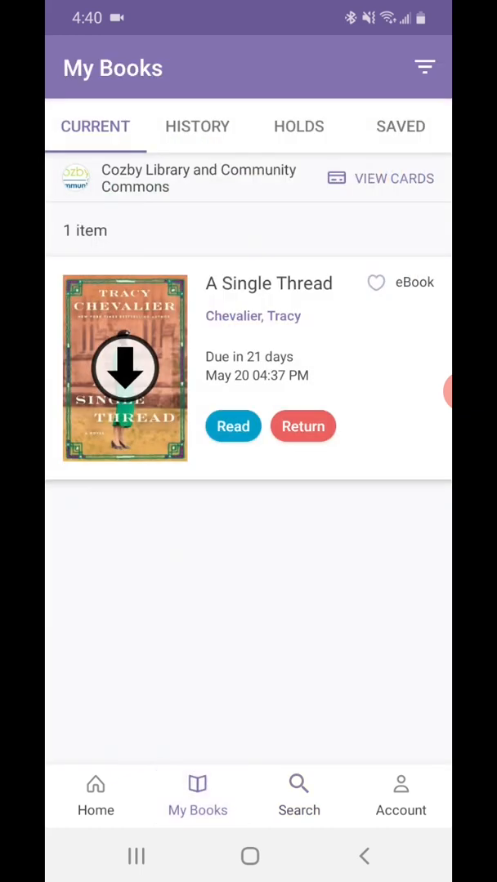
pyautogui.click(298, 126)
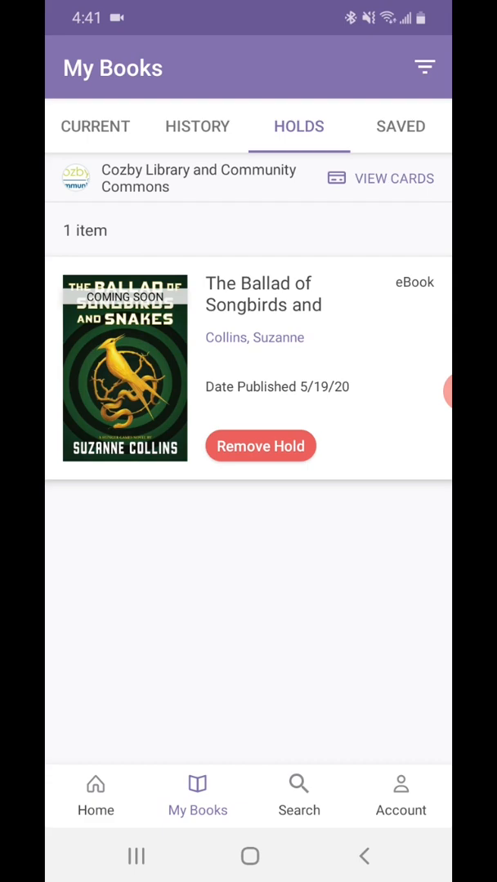
pyautogui.click(400, 796)
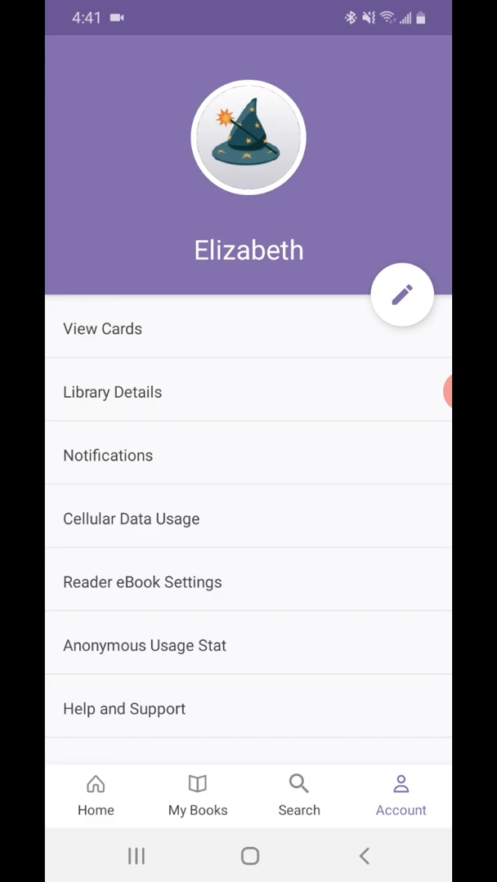
# - Check notification settings, then view Cellular Data Usage (downloading off, streaming on)
pyautogui.click(108, 455)
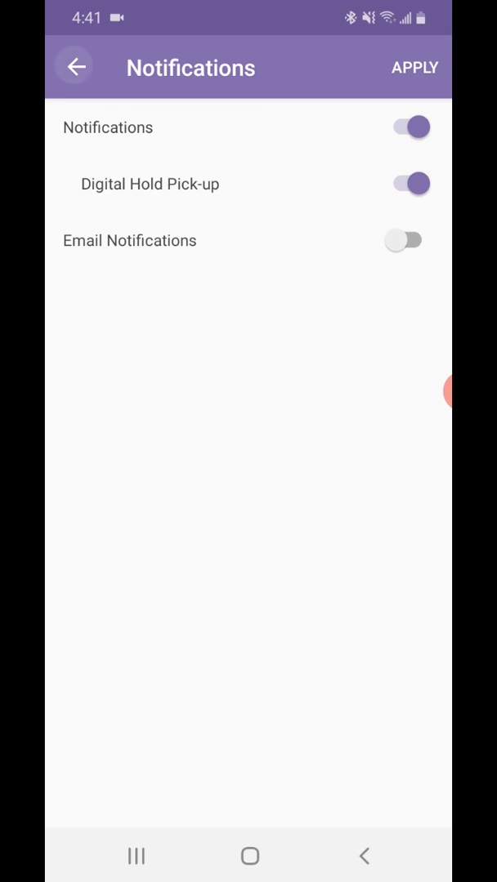
pyautogui.click(73, 66)
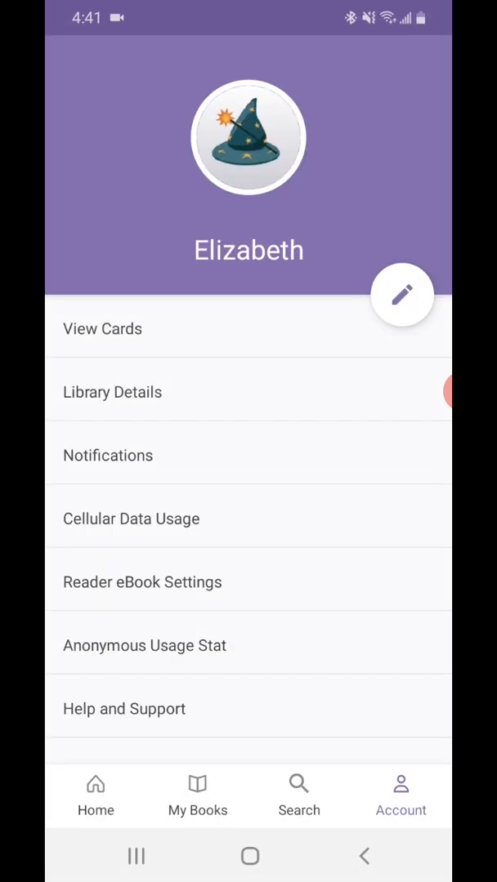
pyautogui.click(130, 518)
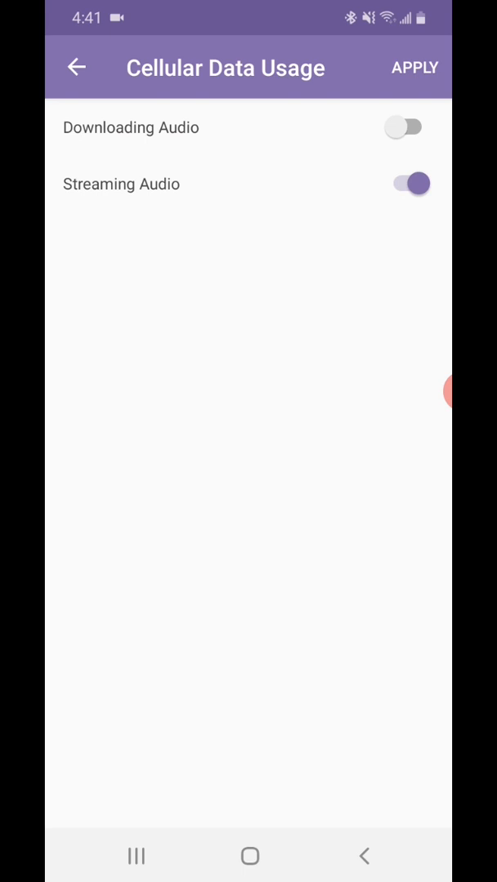
# - Turn off Streaming Audio over cellular data and apply the change
pyautogui.click(413, 183)
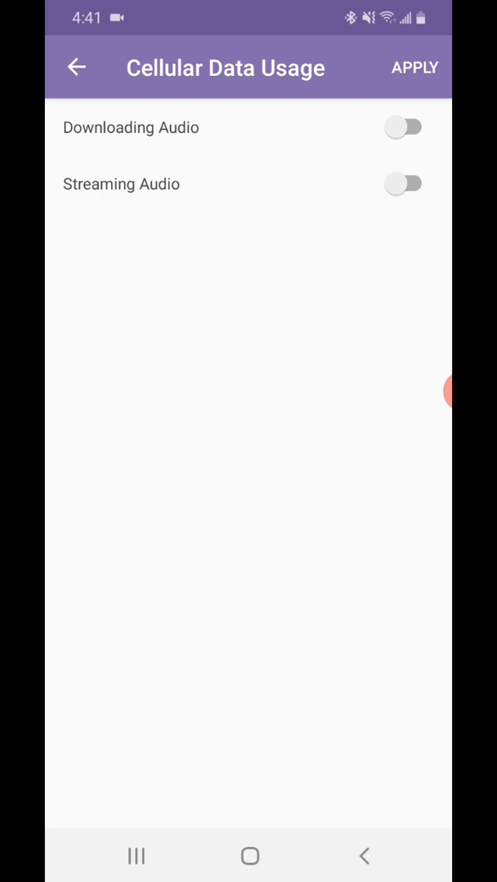
pyautogui.click(75, 67)
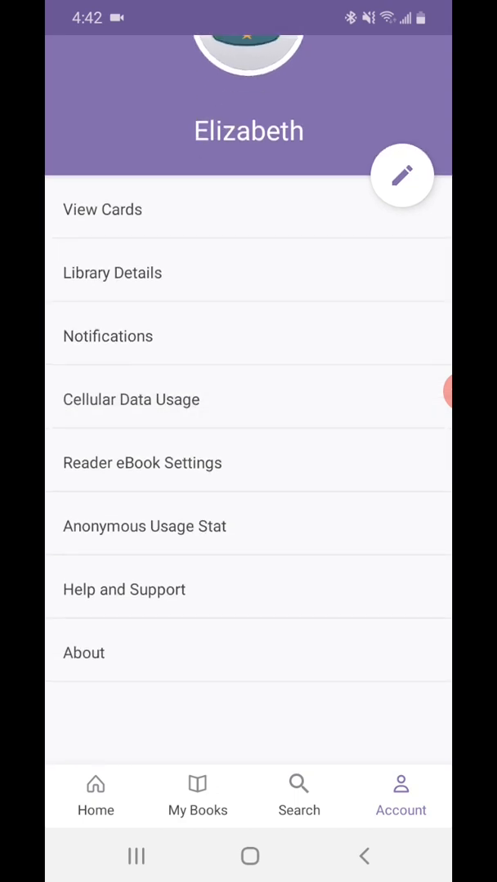
# - Return to the home page showing A Single Thread due in 21 days
pyautogui.click(124, 589)
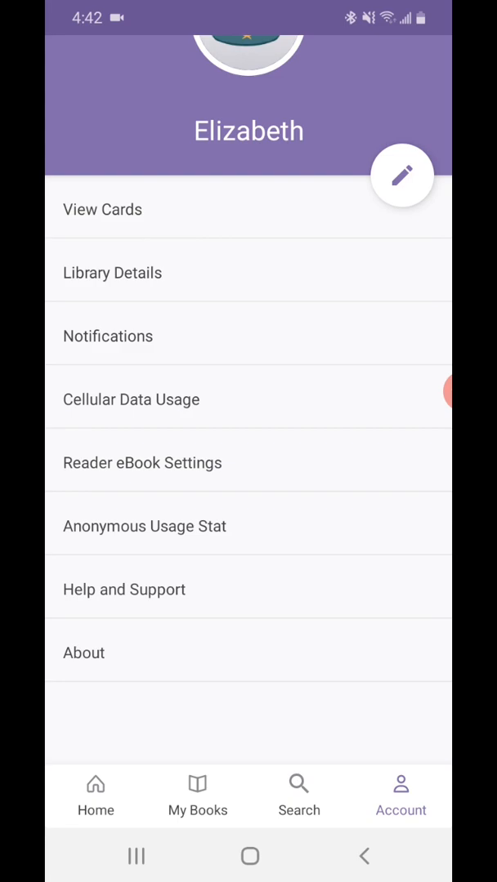
pyautogui.click(95, 795)
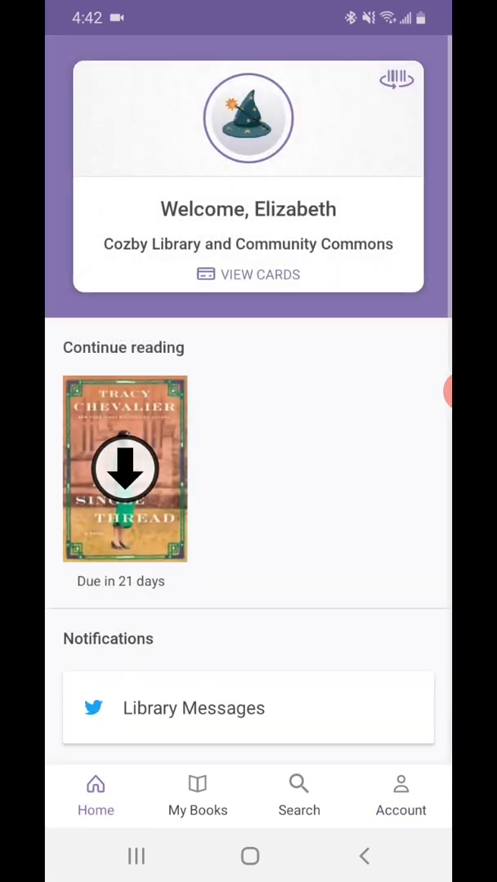